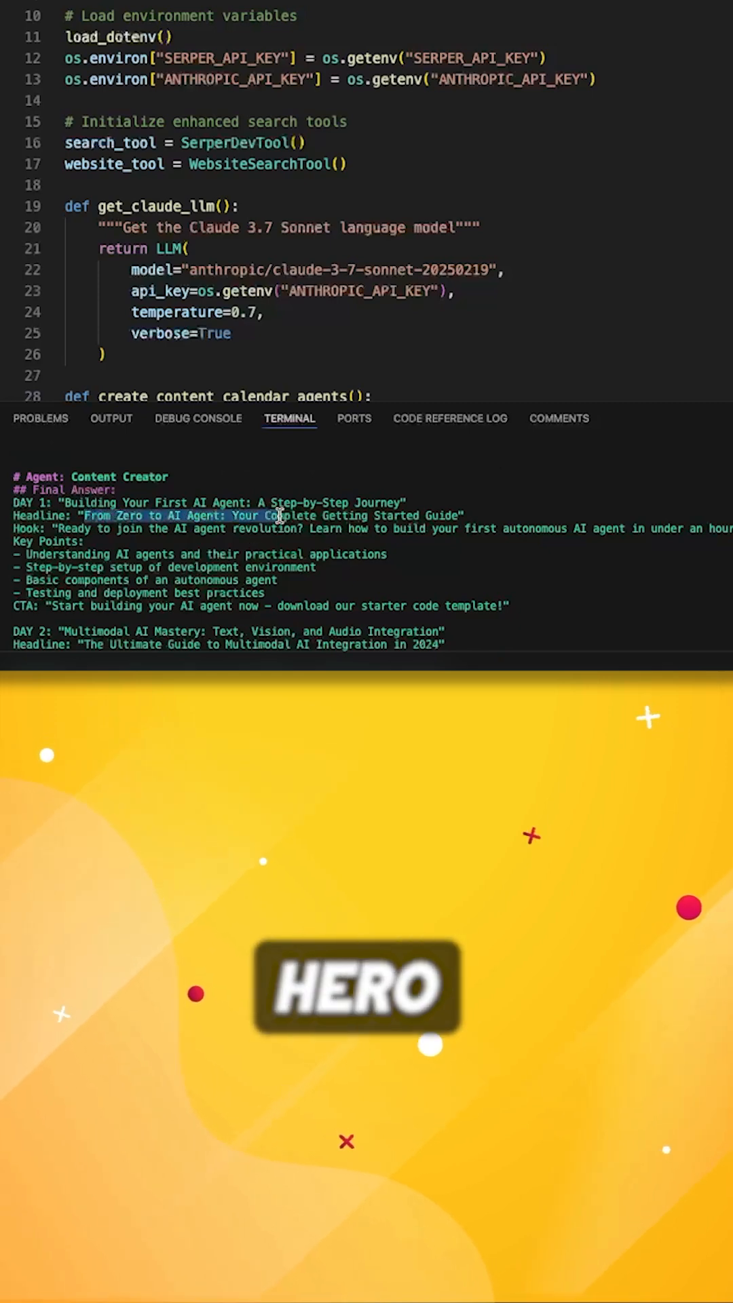
scroll(down, 3)
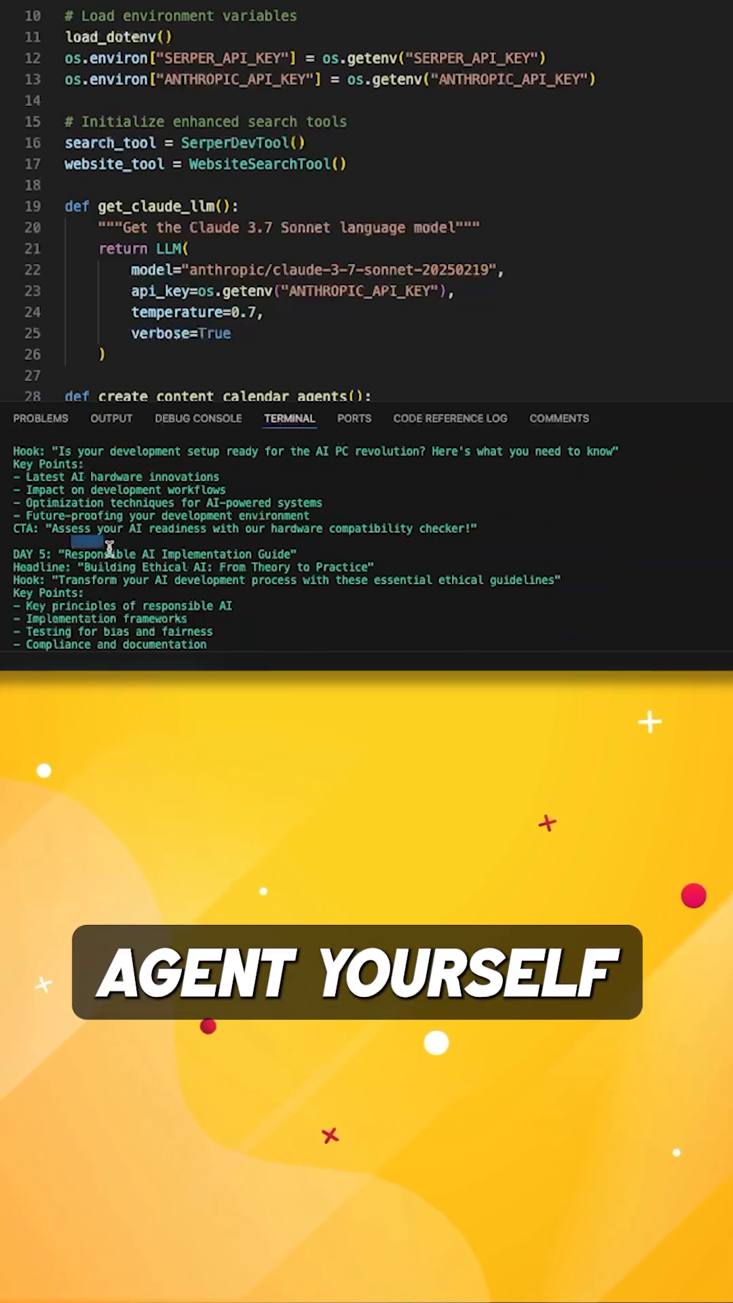
scroll(down, 3)
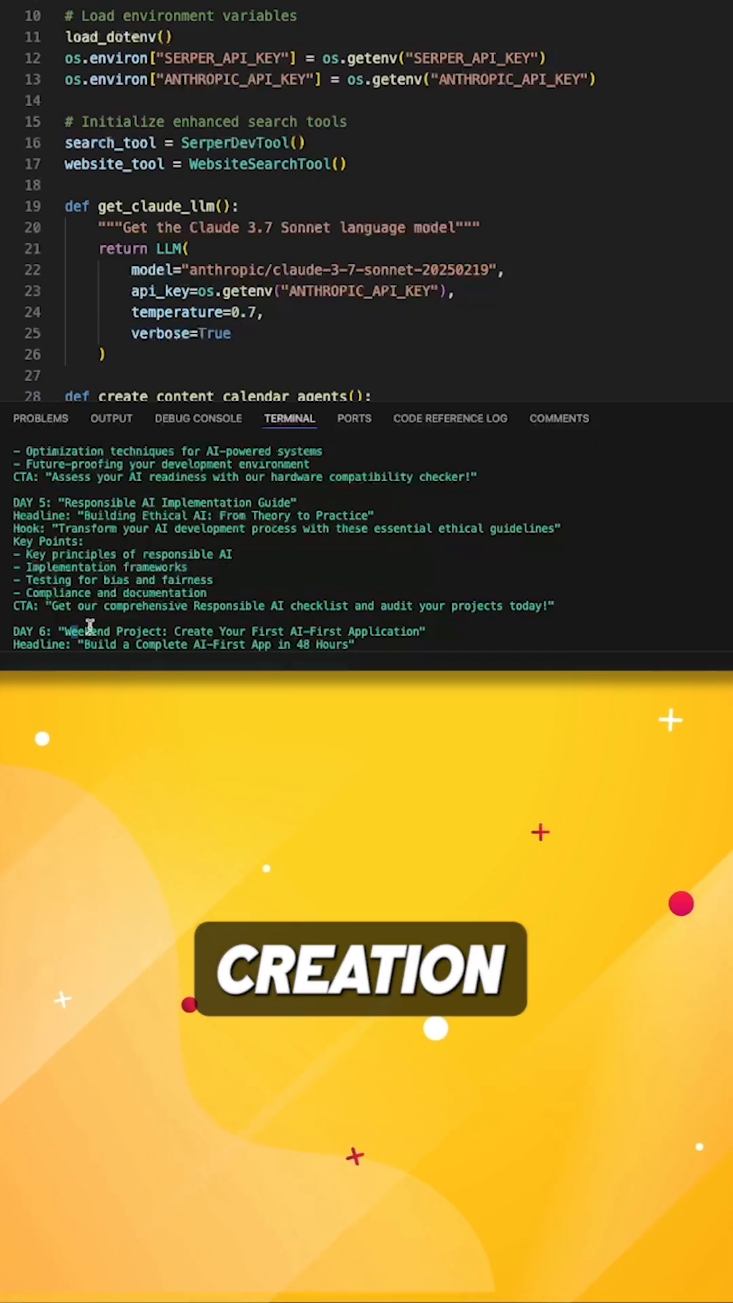